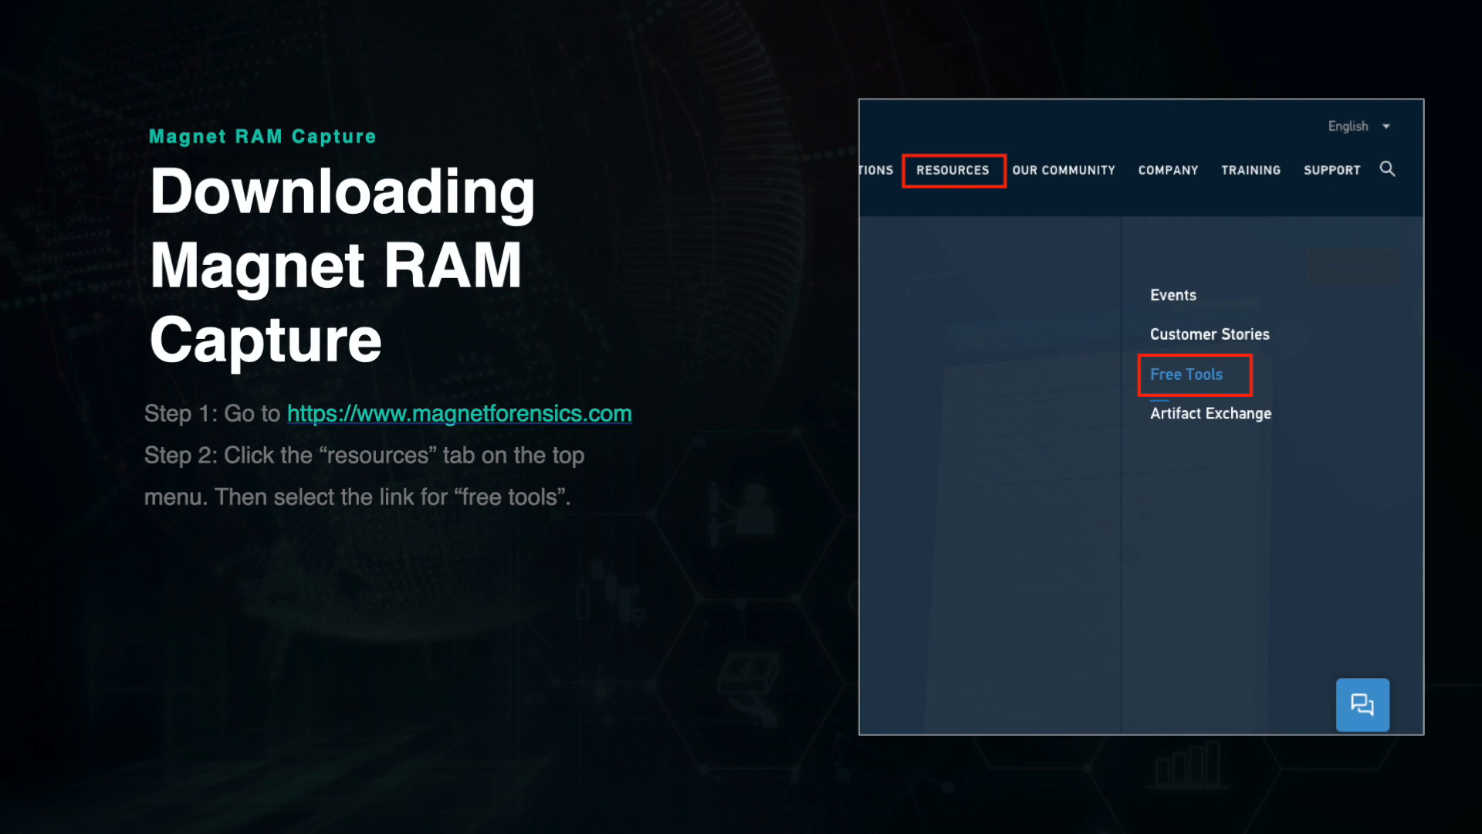
Open Free Tools under Resources and select the Magnet RAM Capture card
left_click(1189, 374)
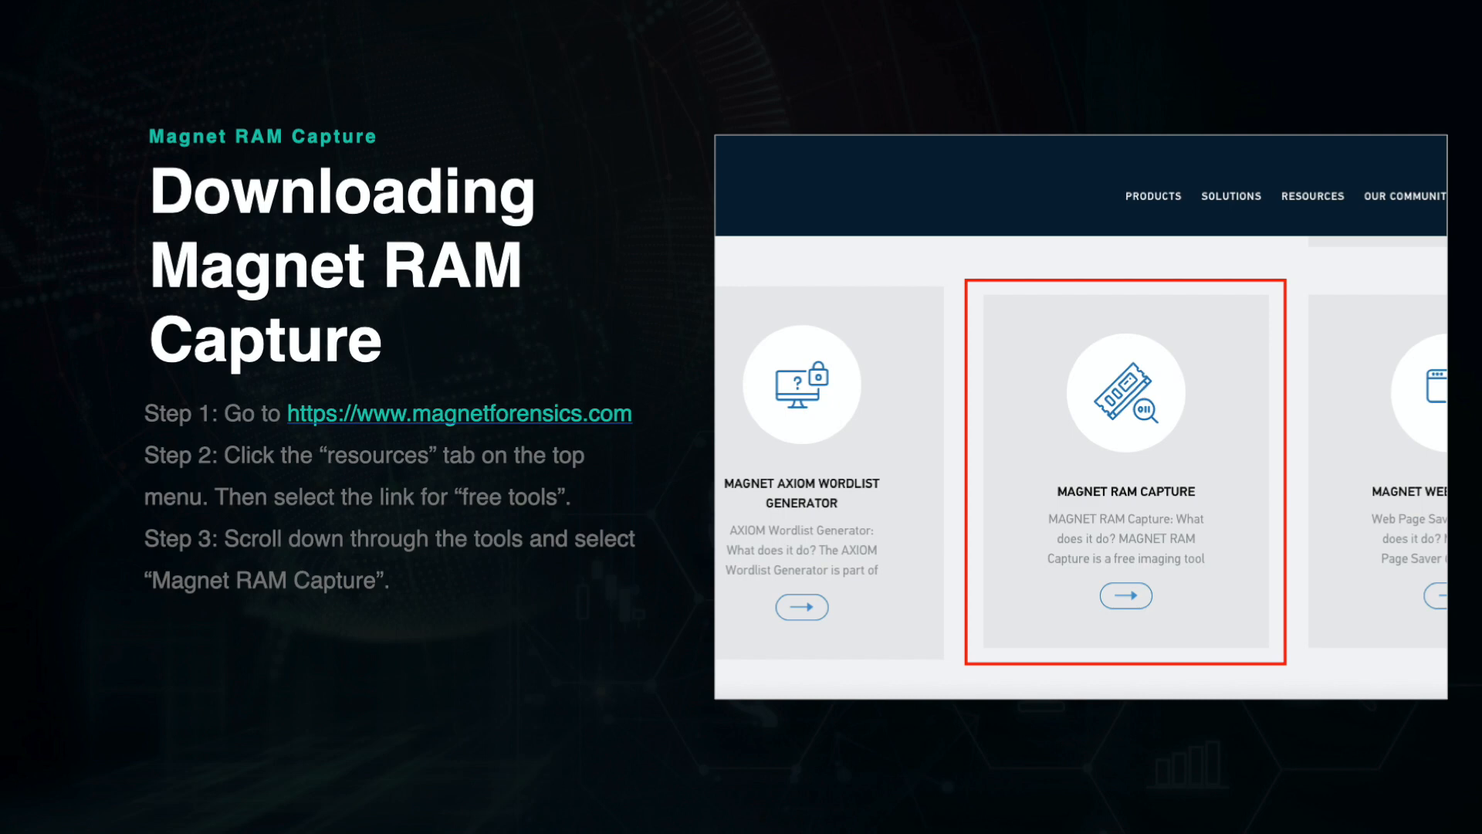
left_click(1125, 594)
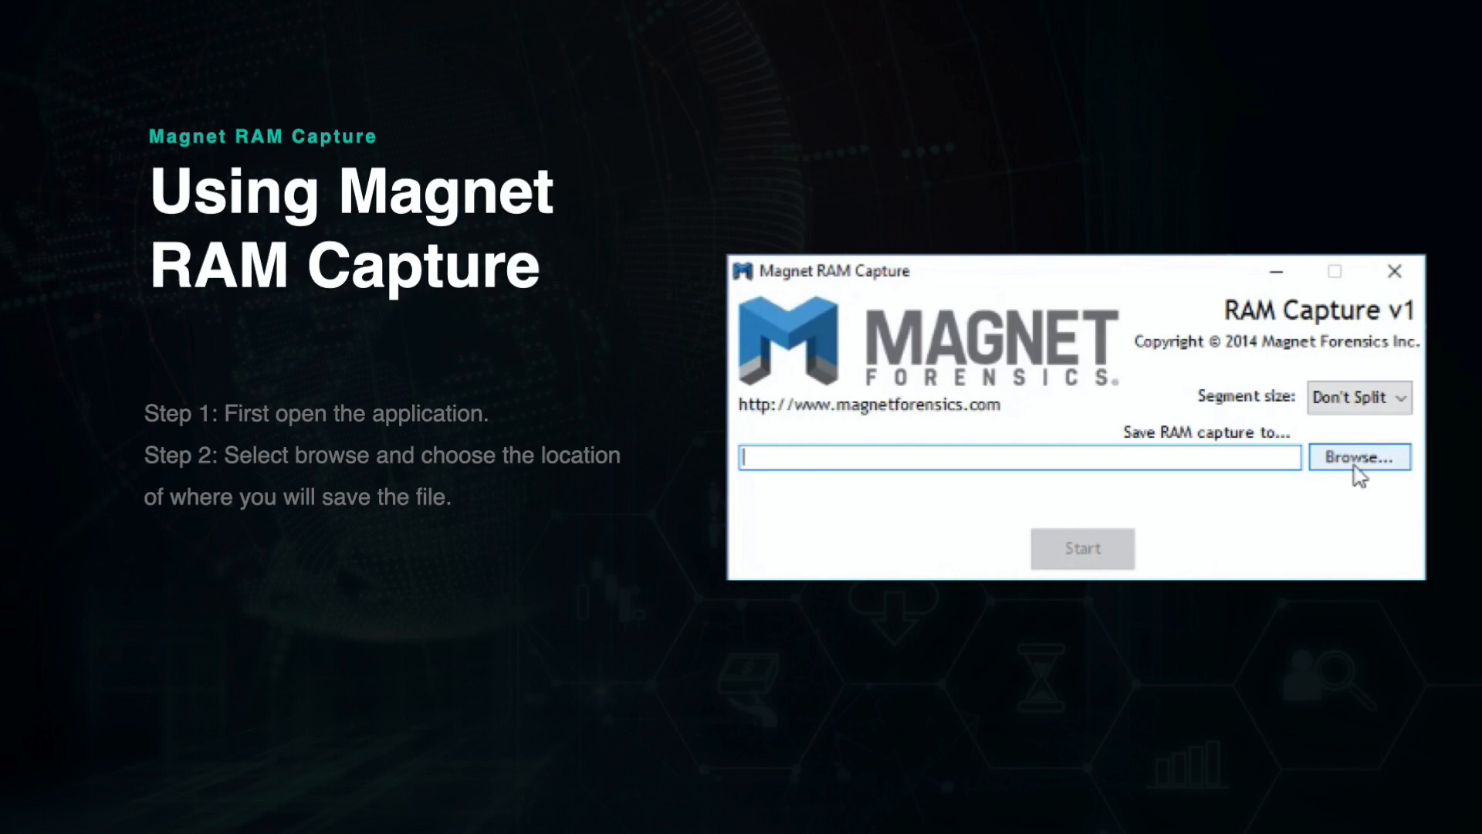
Start the RAM capture, saving the dump to C:\temp\memdump.dmp
left_click(1082, 548)
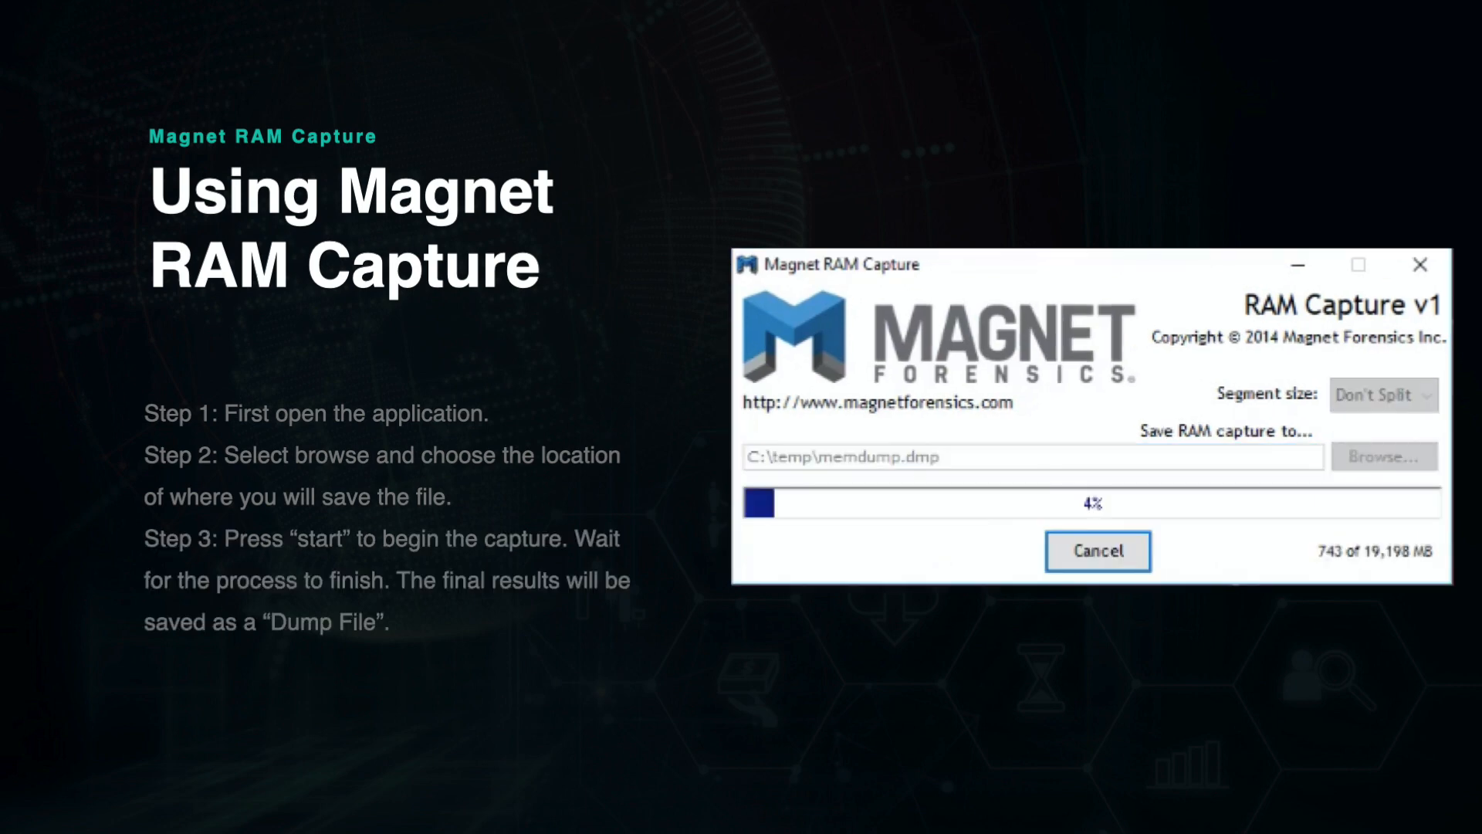